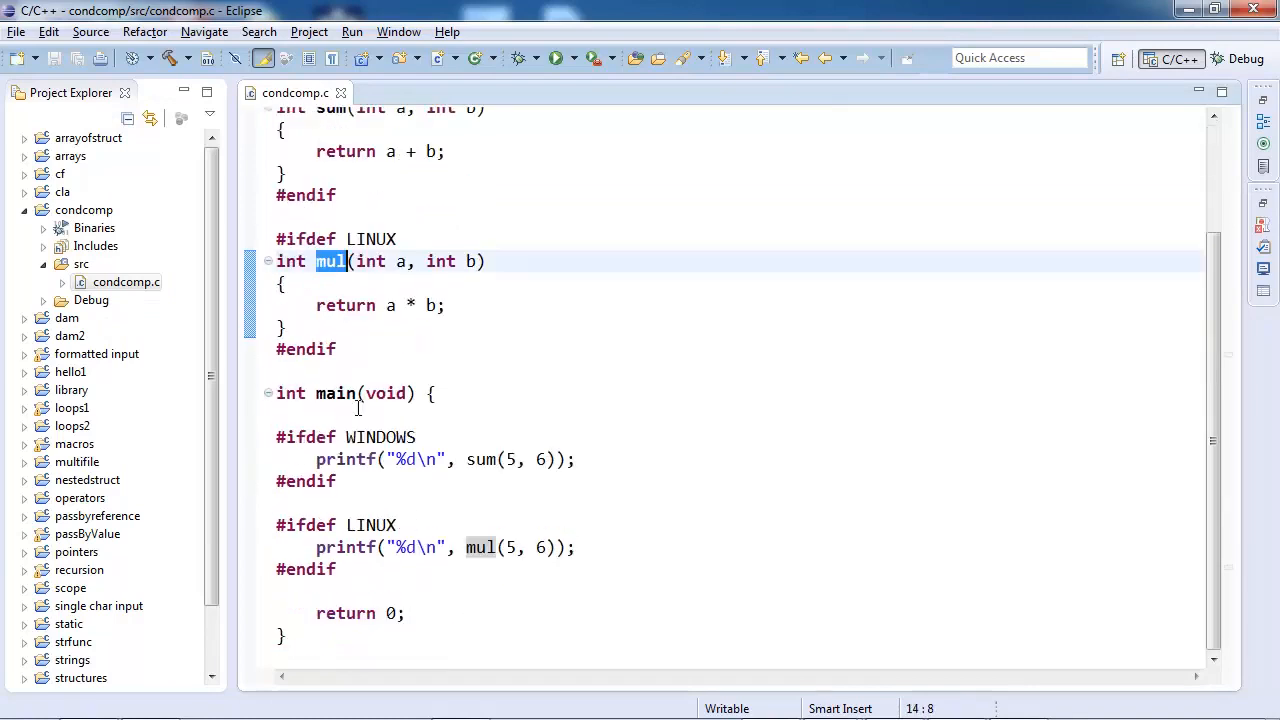
Step: Inspect the mul function and highlight every use of WINDOWS in condcomp.c
double_click(480, 459)
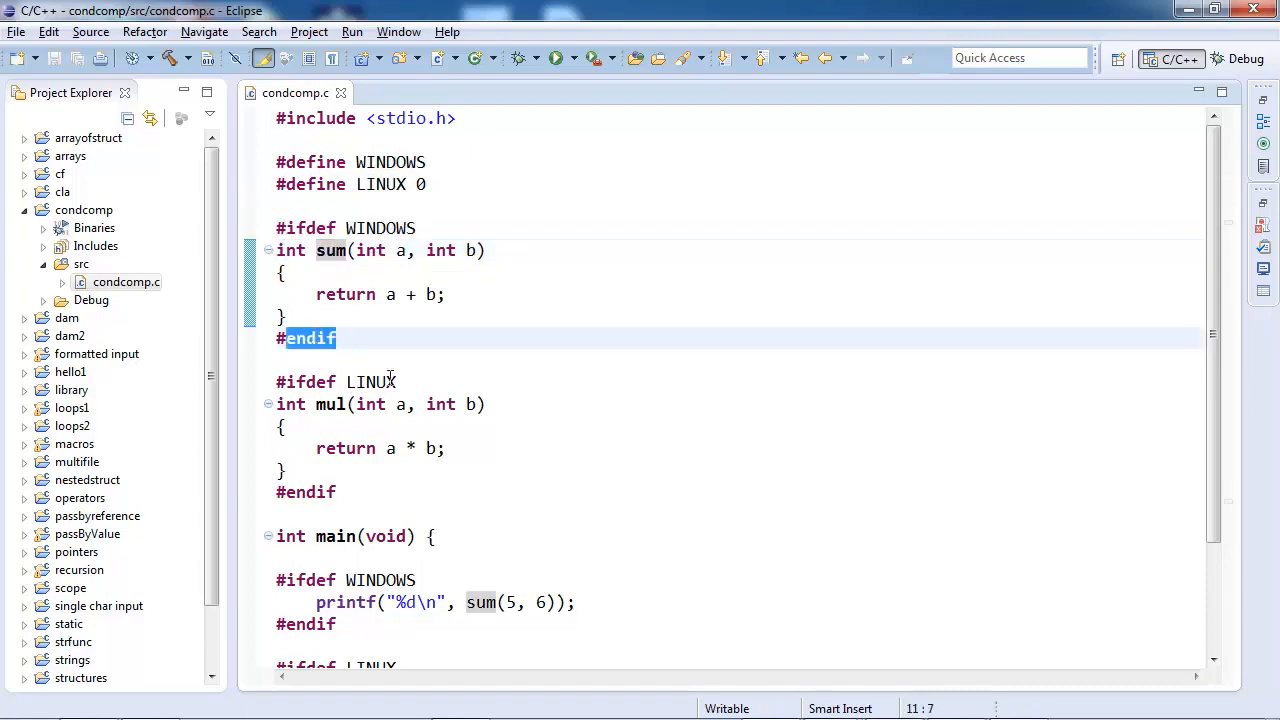
scroll(down, 3)
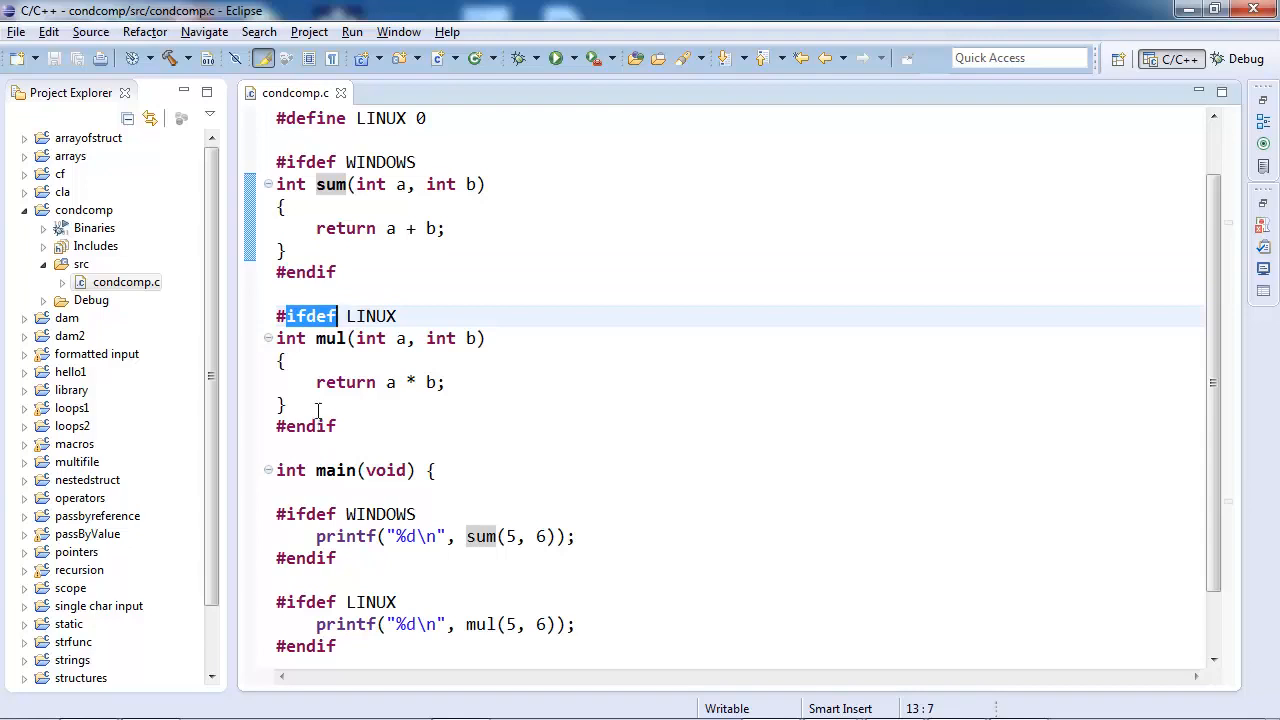
scroll(down, 3)
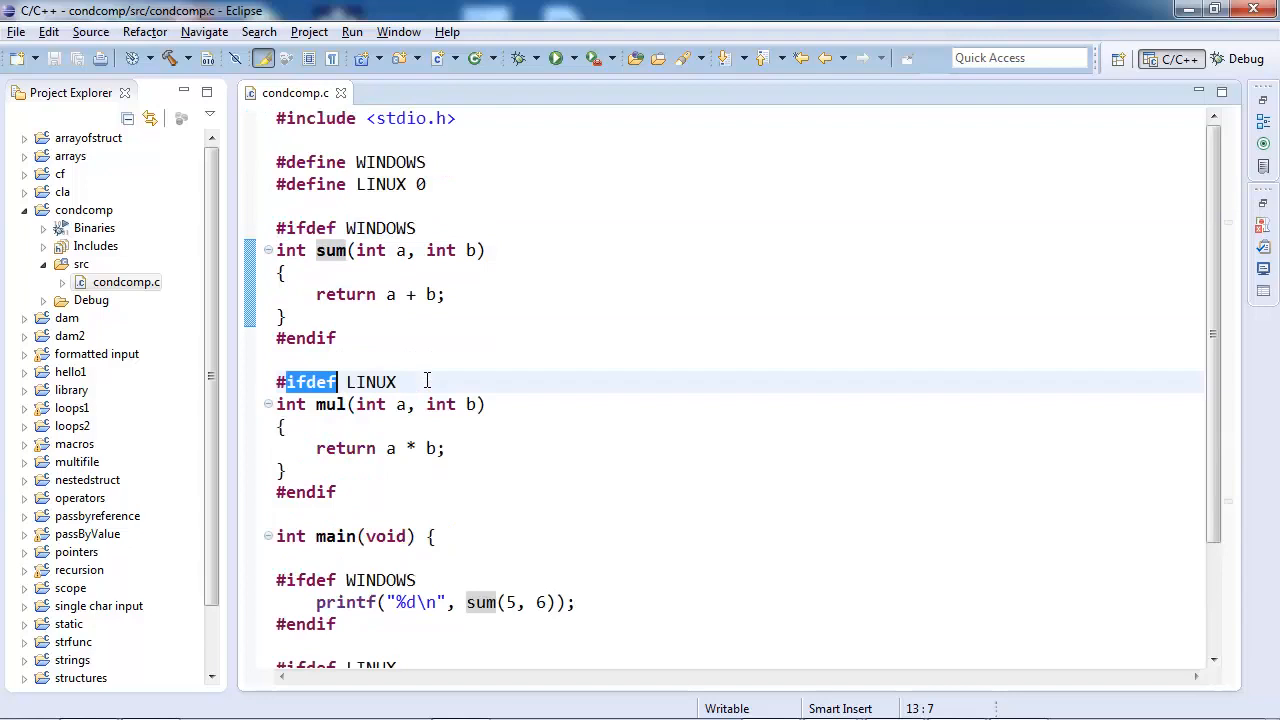
click(405, 162)
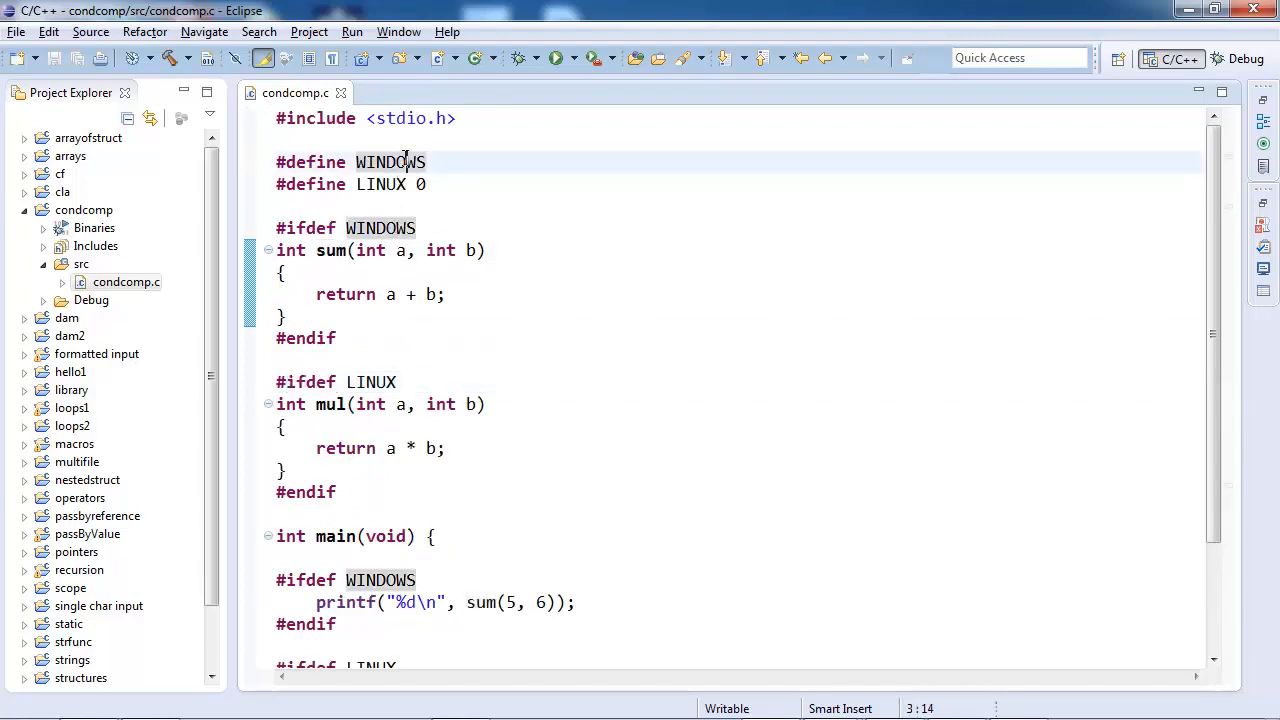
click(409, 162)
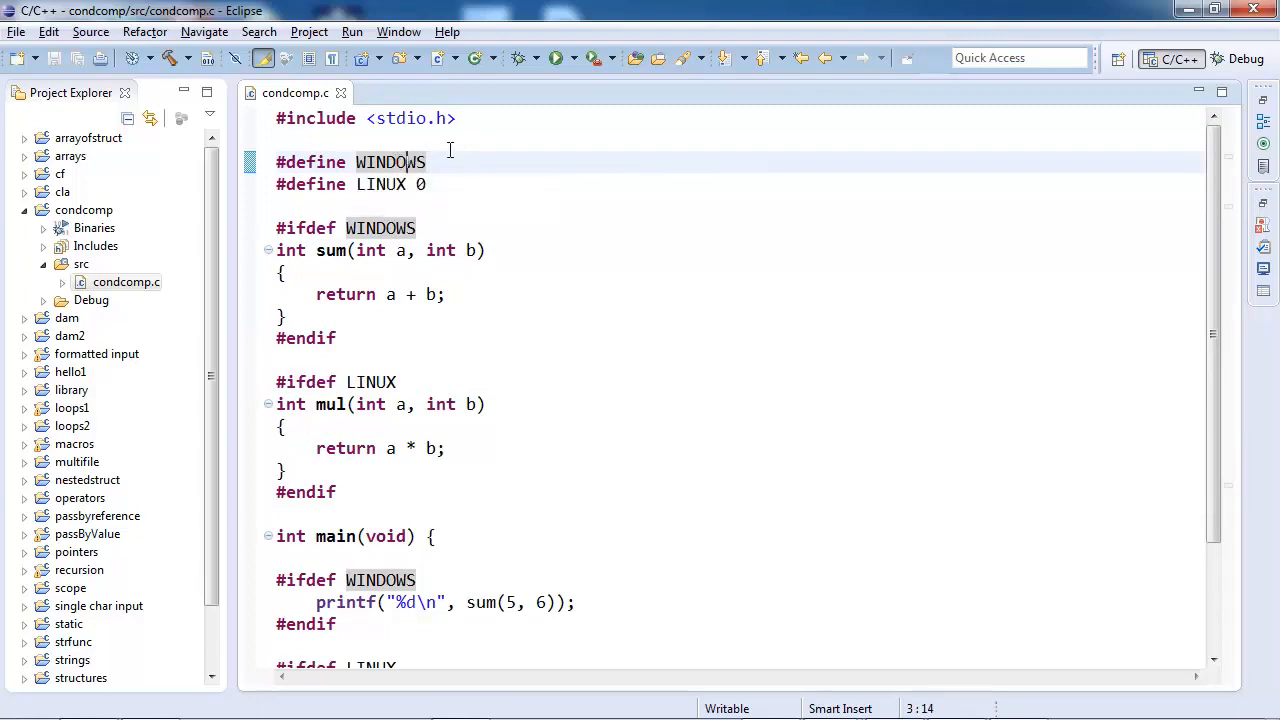
mouse_move(390, 162)
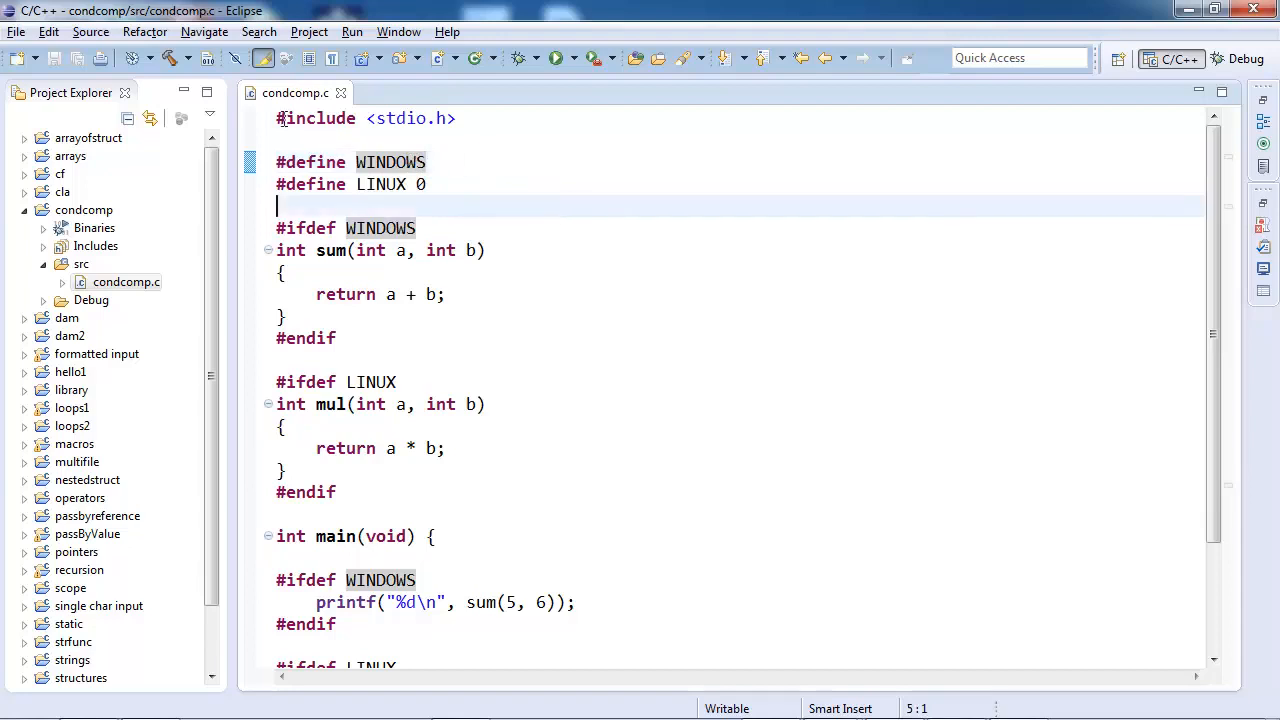
mouse_move(193, 84)
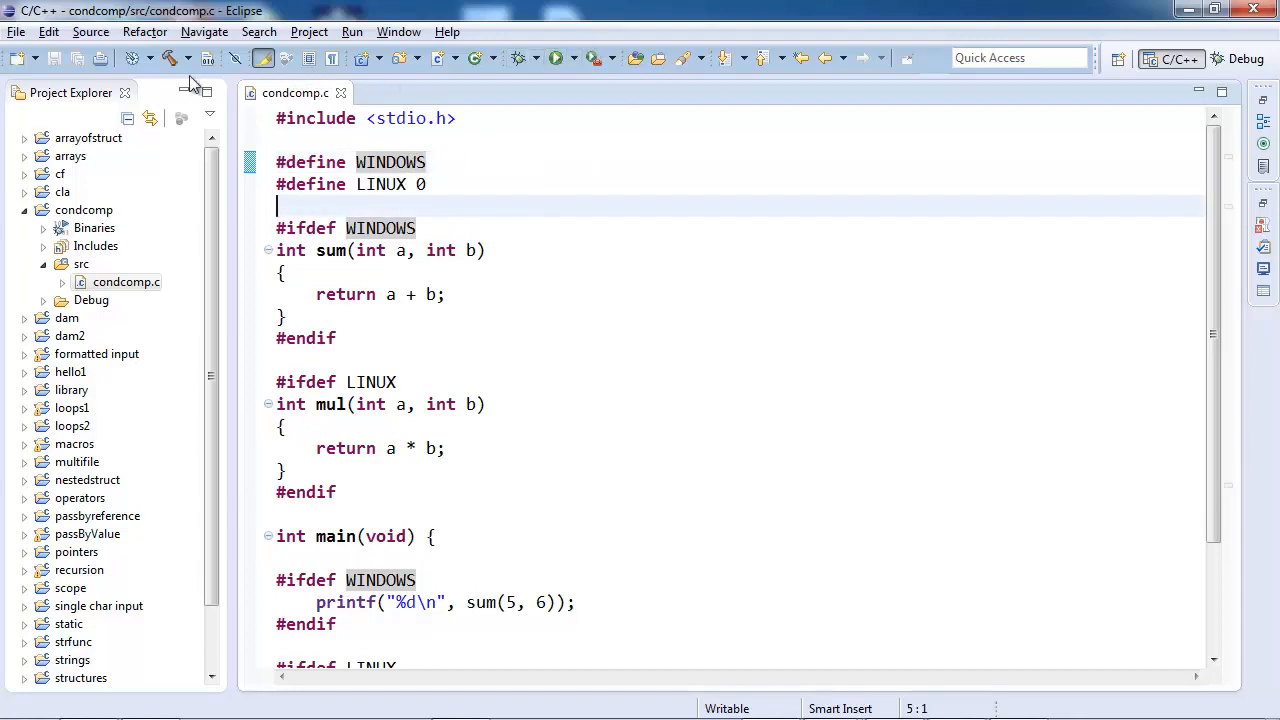
Step: Run the program, comment out '#define LINUX 0', and rebuild so the console shows 11
click(556, 57)
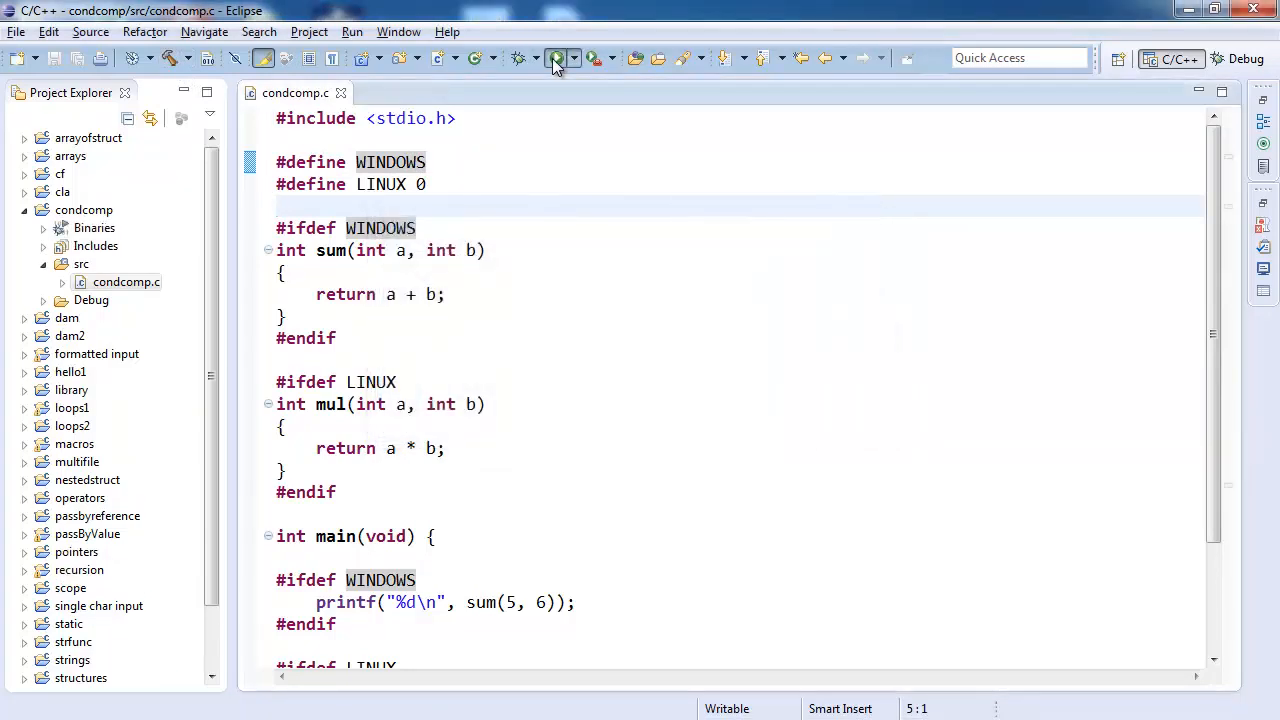
click(553, 57)
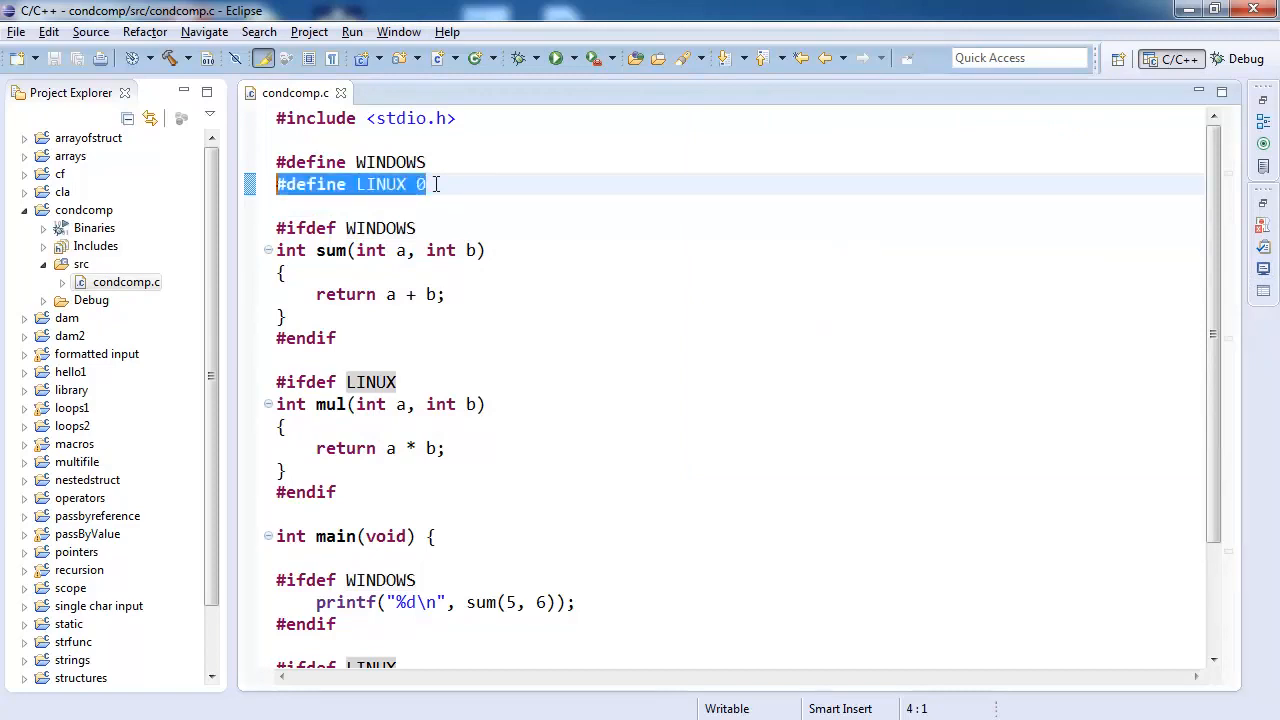
text(//)
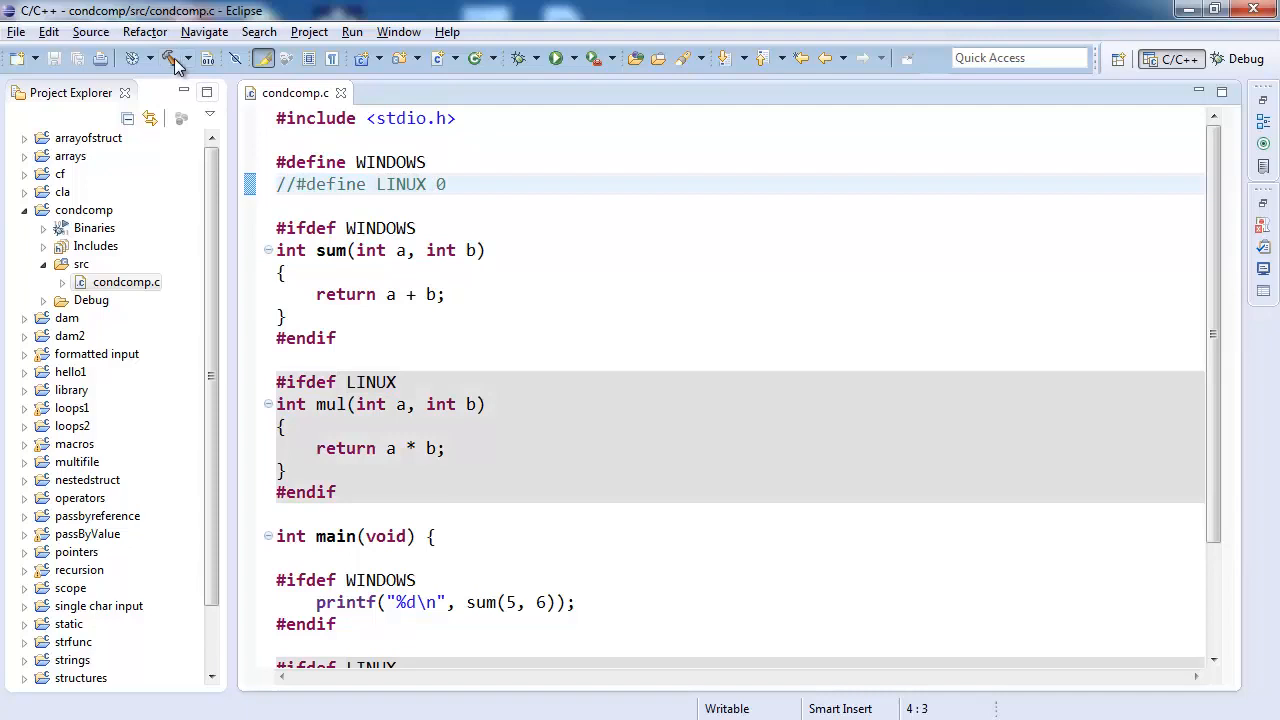
click(557, 58)
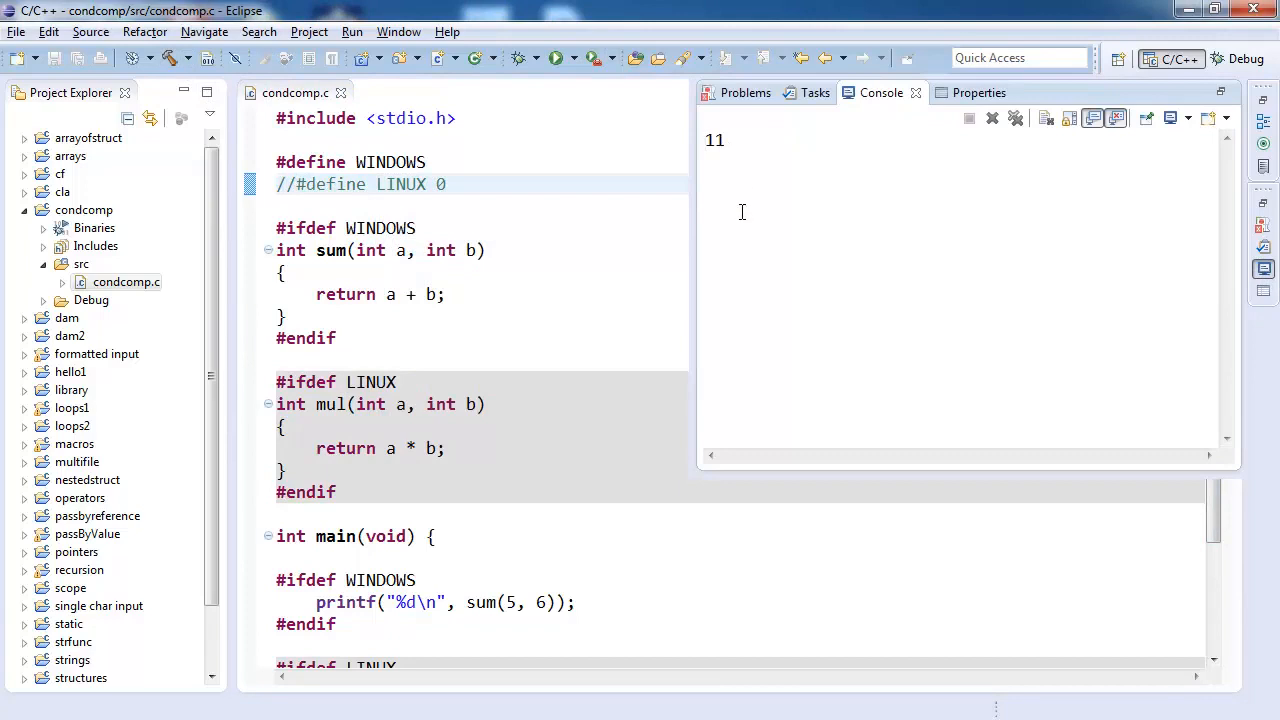
mouse_move(380, 199)
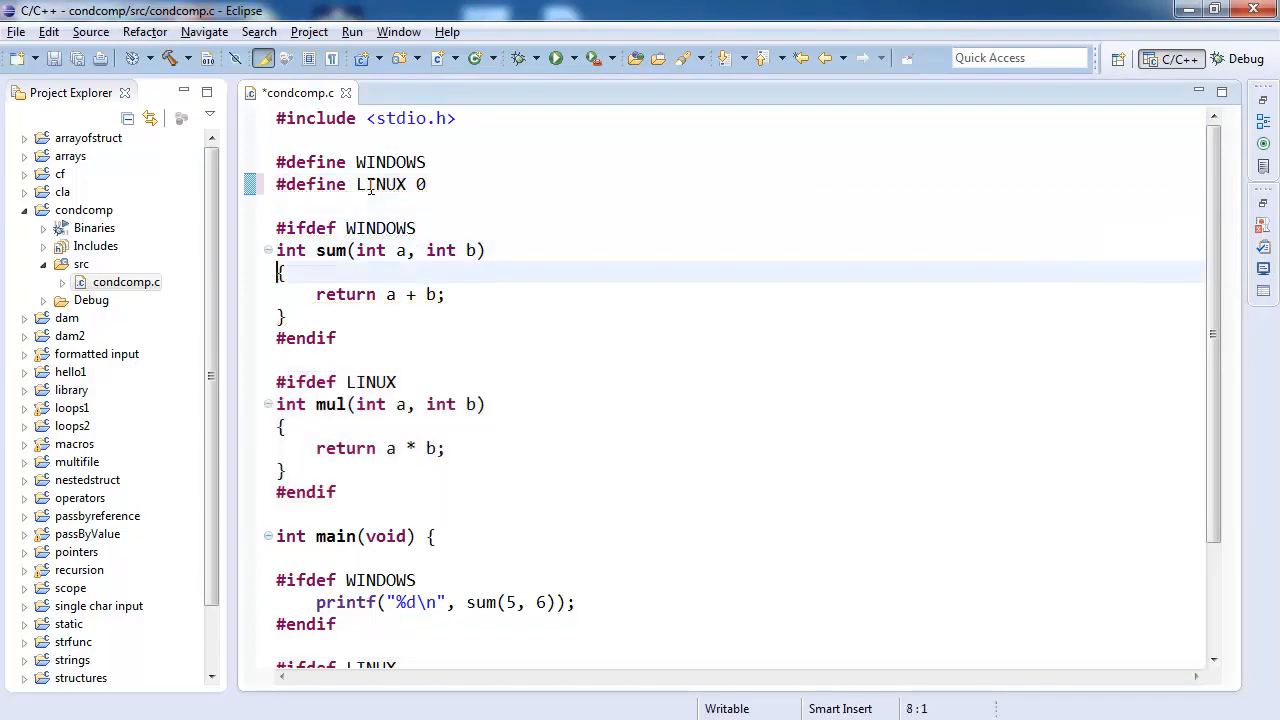
Step: Change the guard above mul to #ifndef LINUX and review the LINUX print block in main
click(346, 382)
text(n)
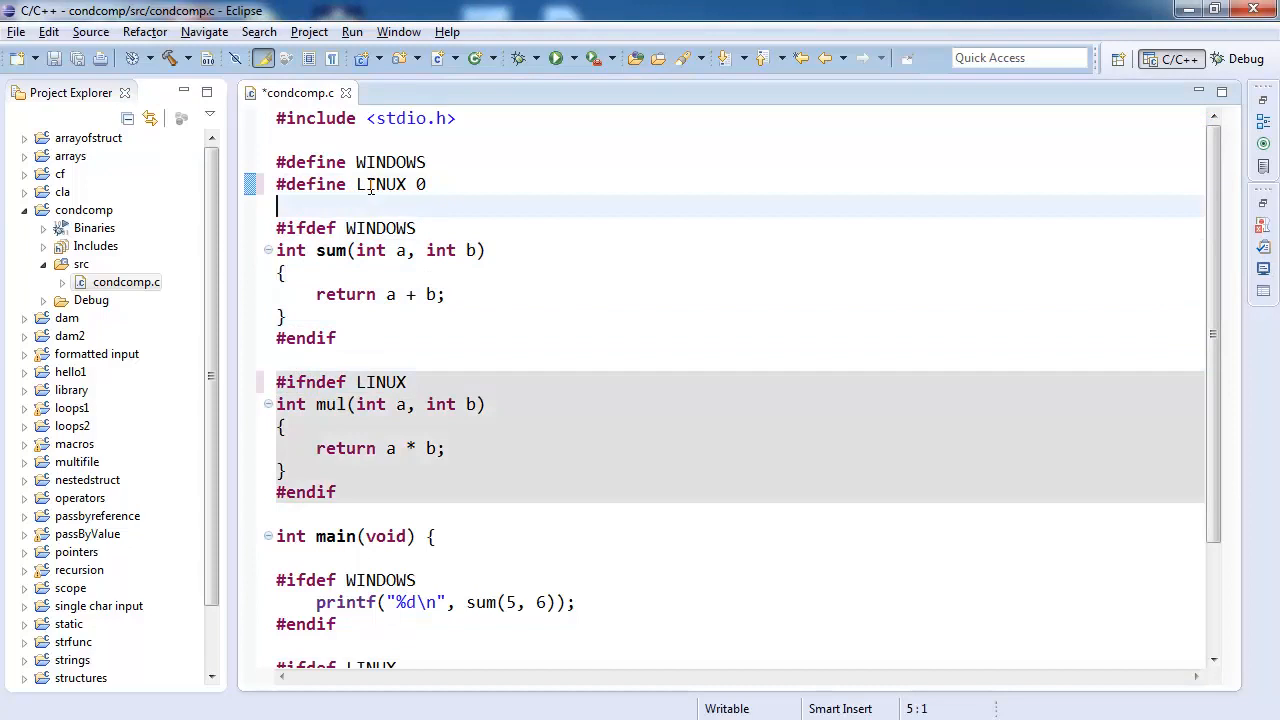
text(//)
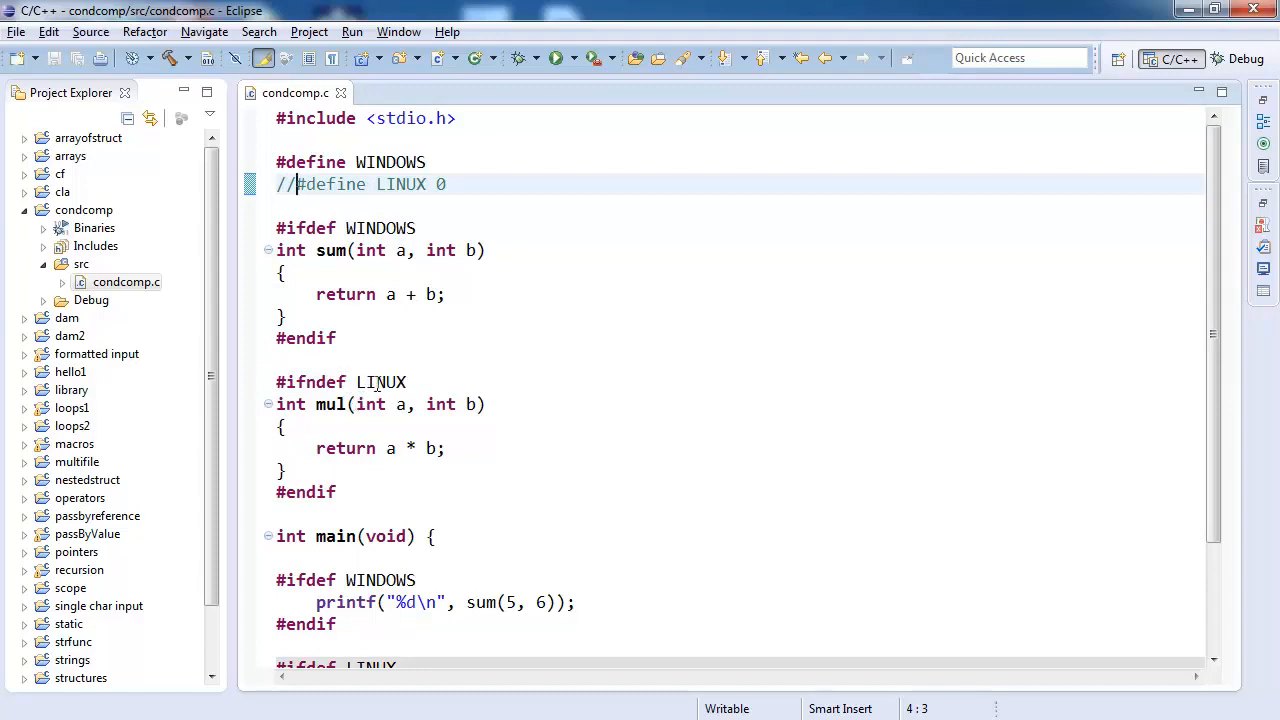
scroll(down, 3)
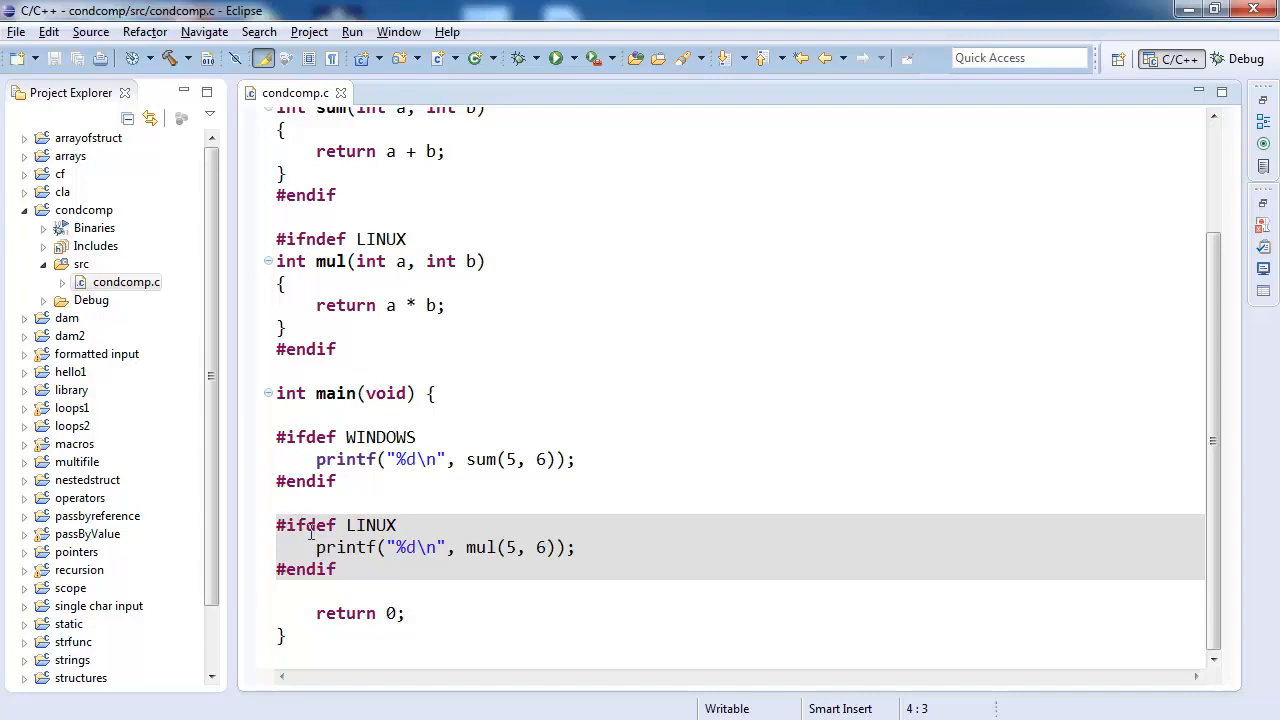
click(305, 525)
text(n)
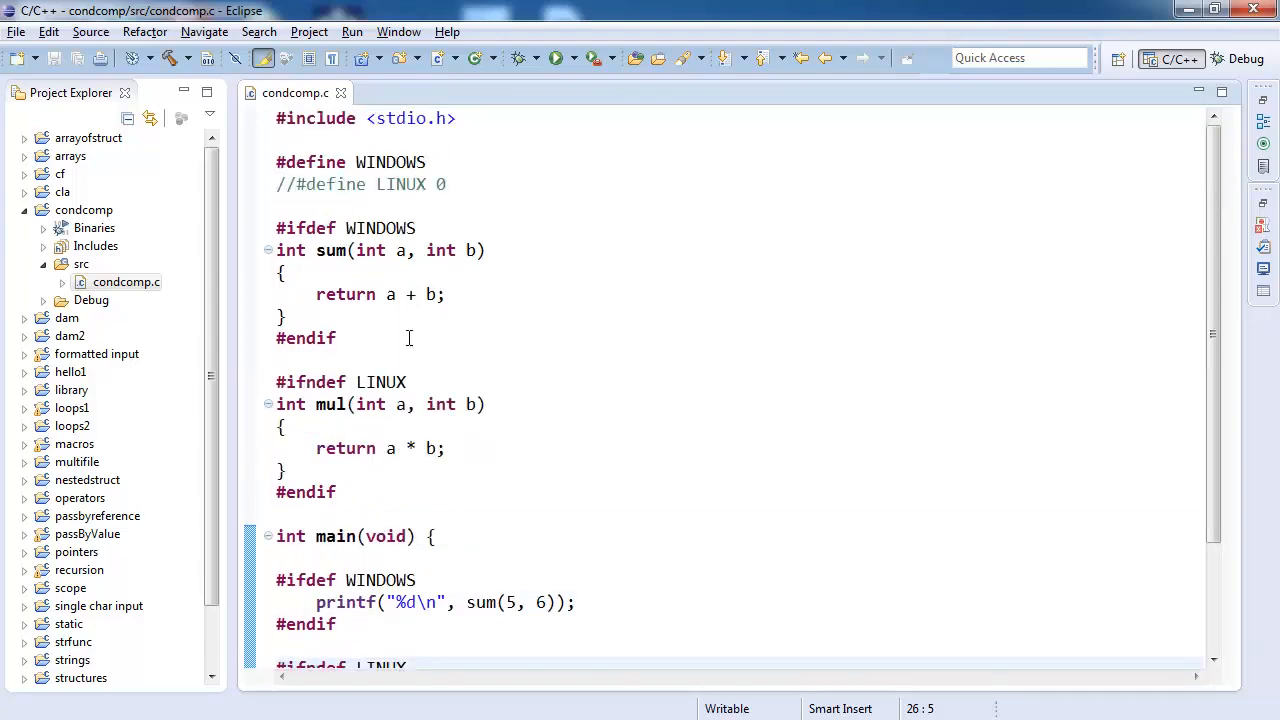
scroll(down, 3)
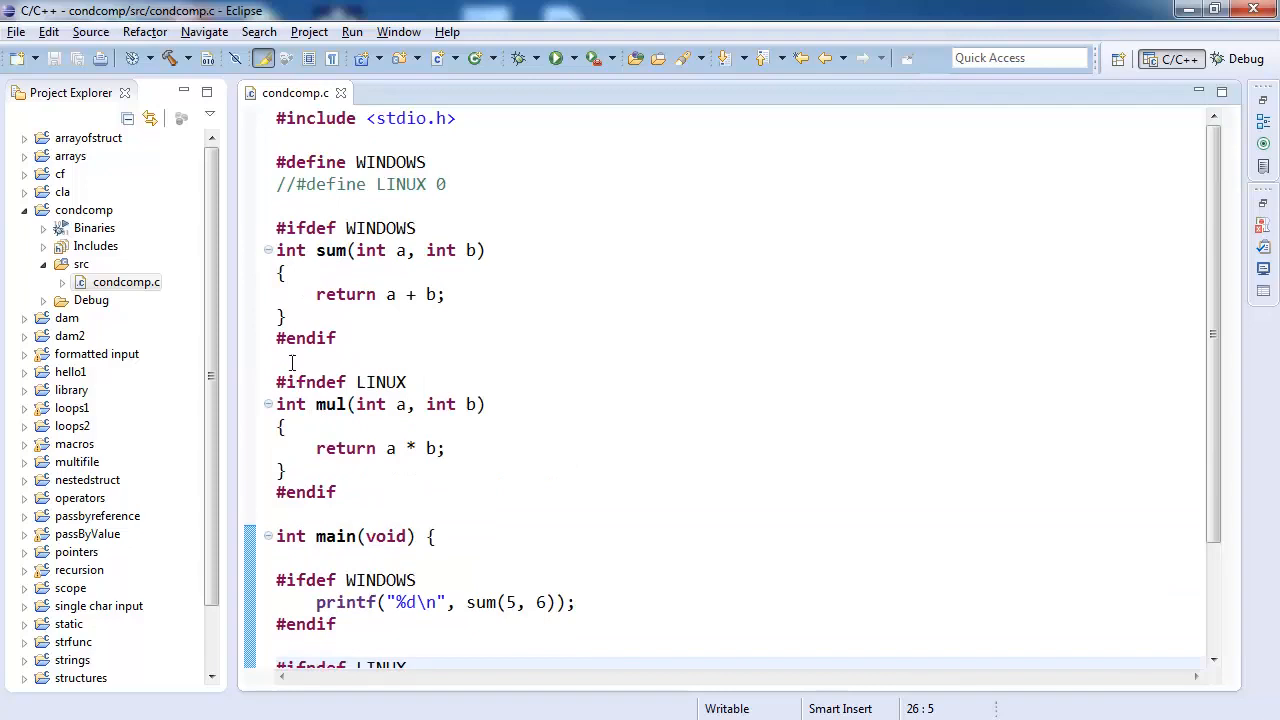
Step: Type an #if 0 / #elif 1 / #else / #endif sketch above mul, then delete those lines
text(#if)
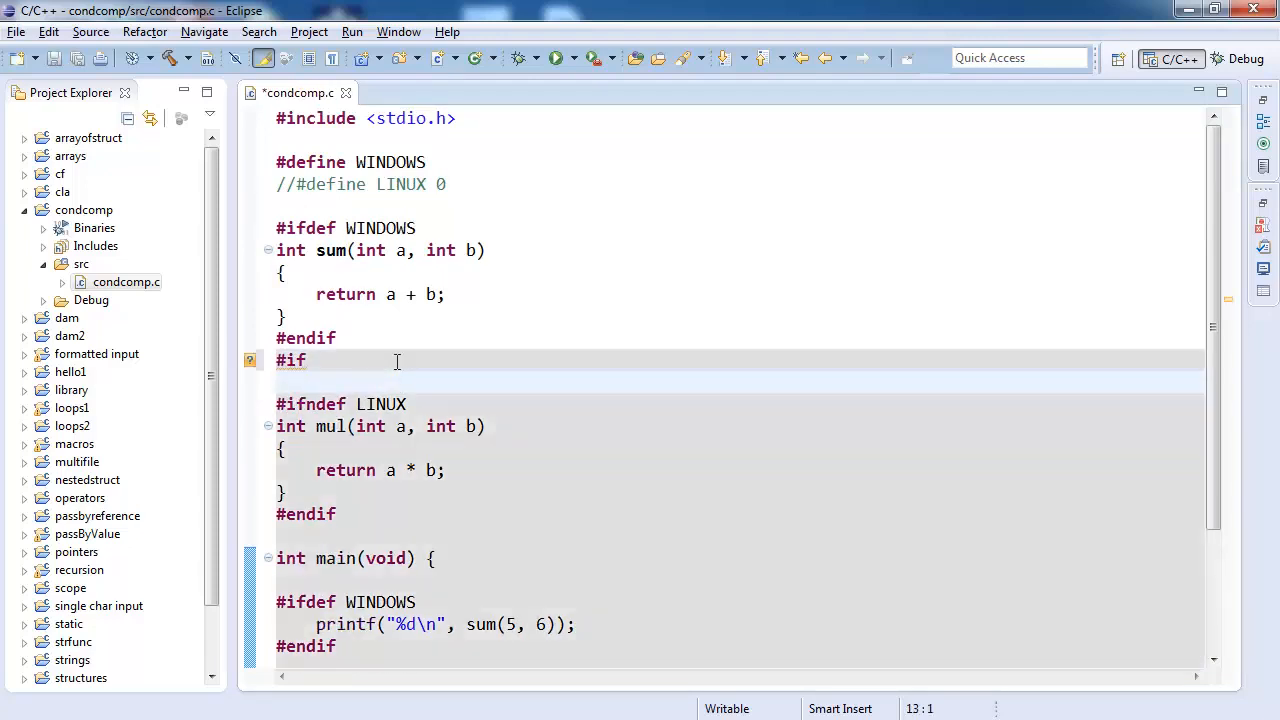
text(#elif)
text(#else)
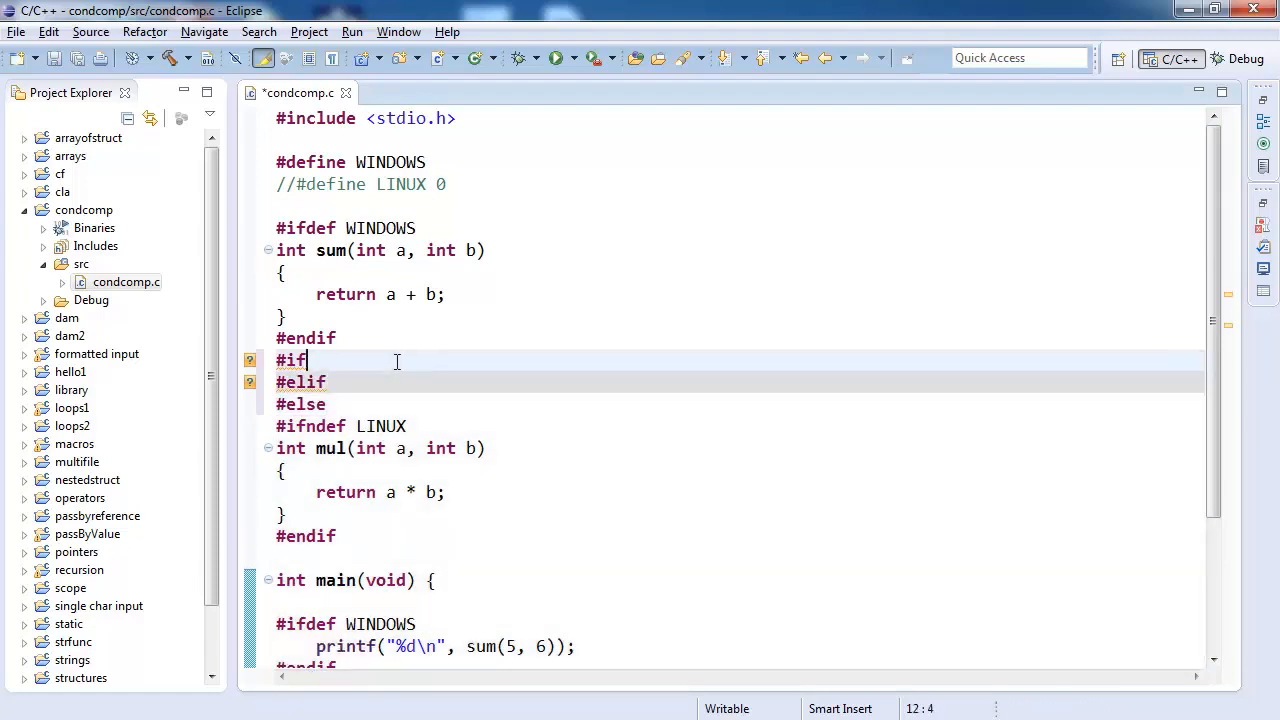
text(0)
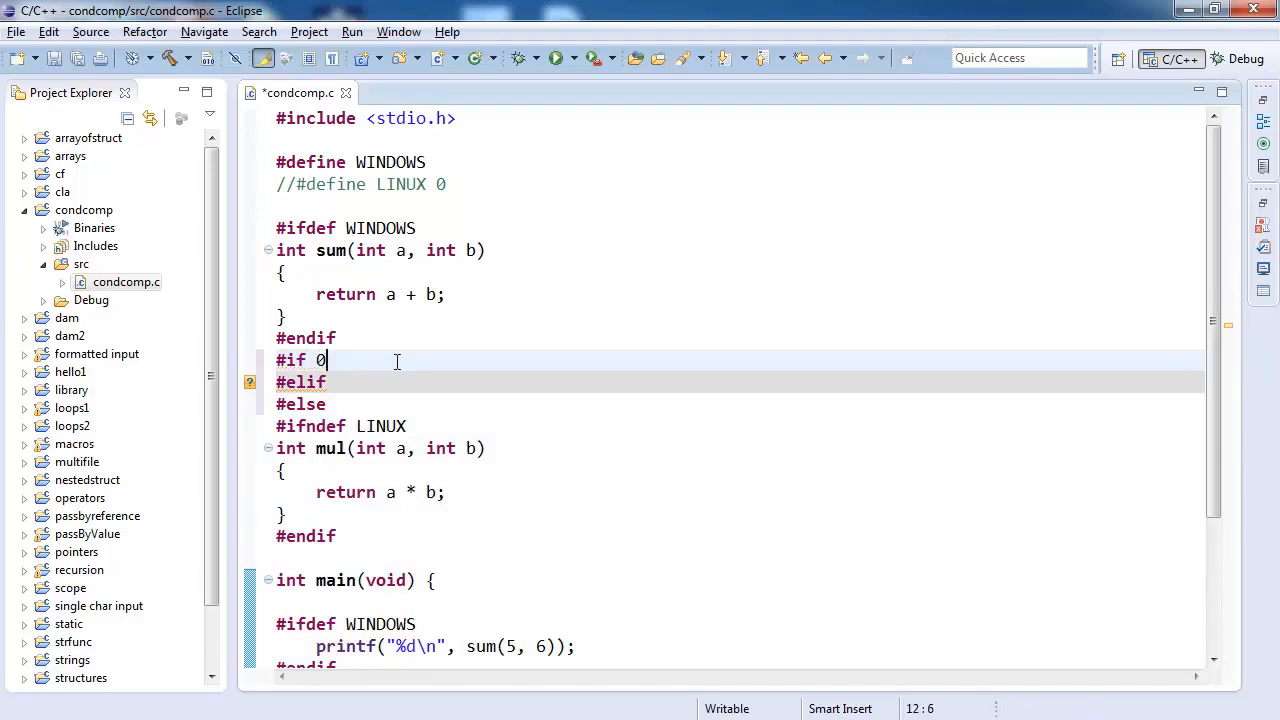
text(1)
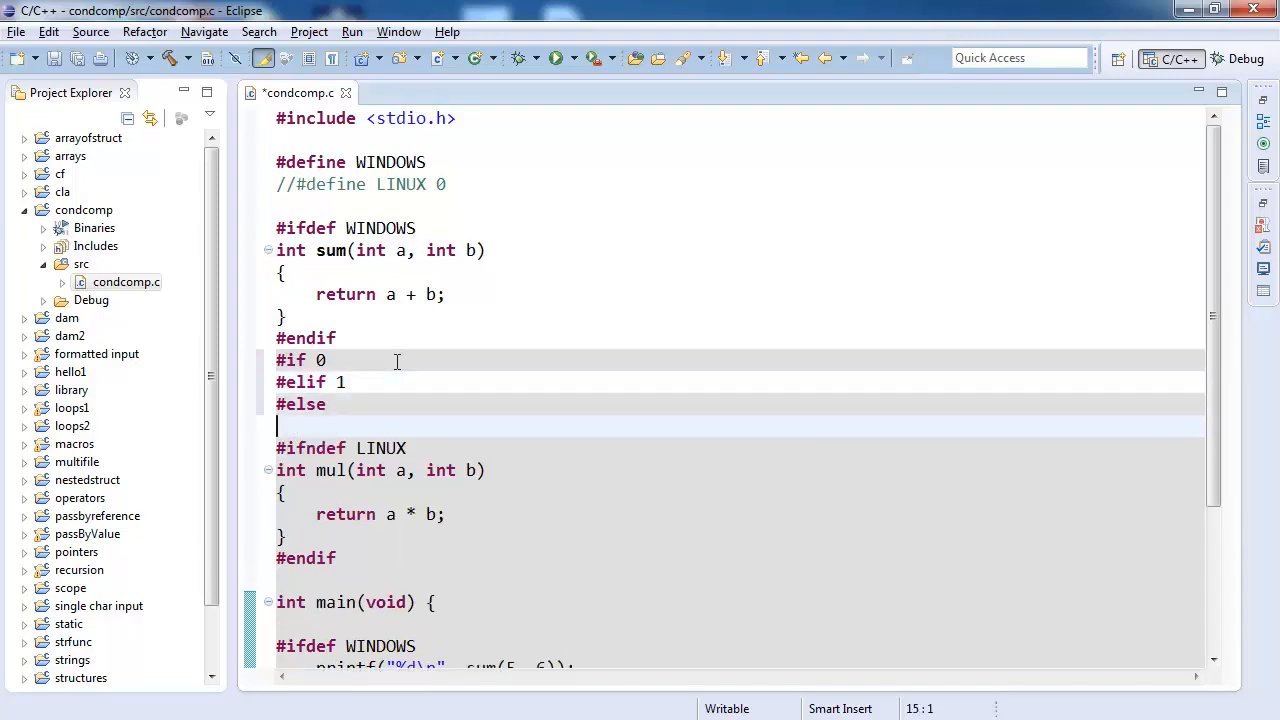
text(#end)
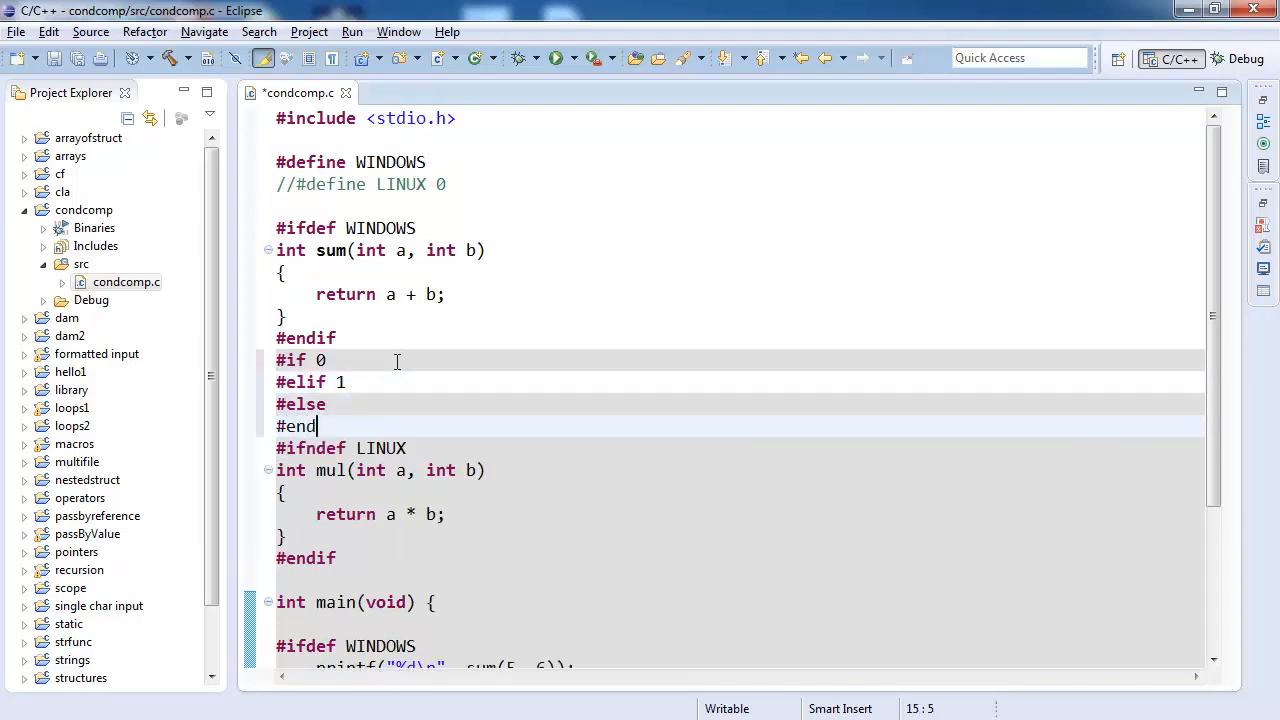
text(if)
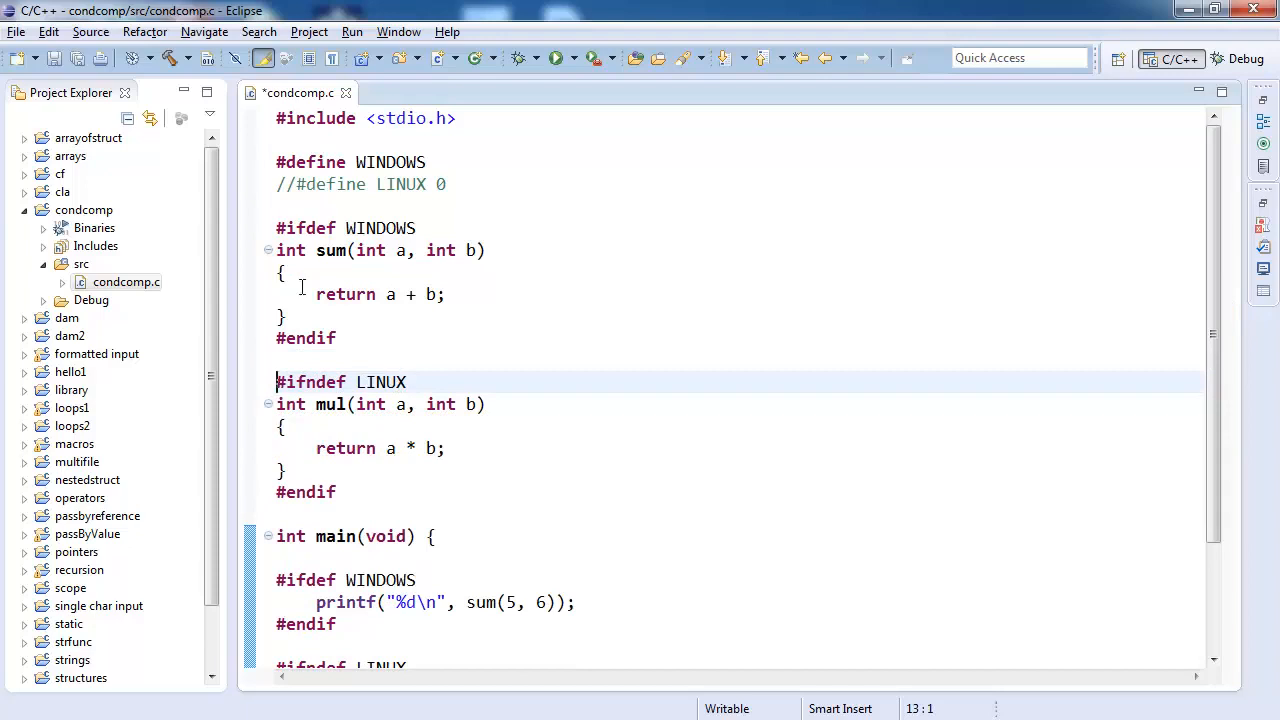
Step: Save condcomp.c, then delete '#define WINDOWS' and '//#define LINUX 0' from the top
key(ctrl+s)
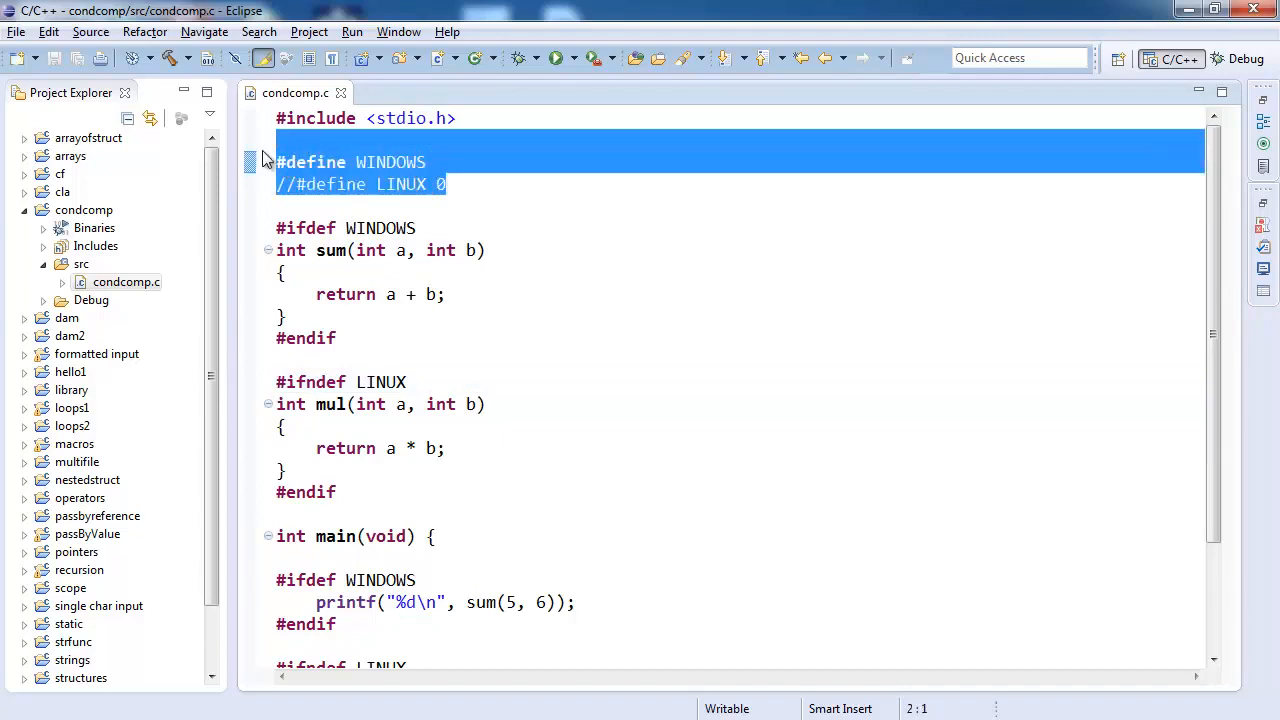
key(Delete)
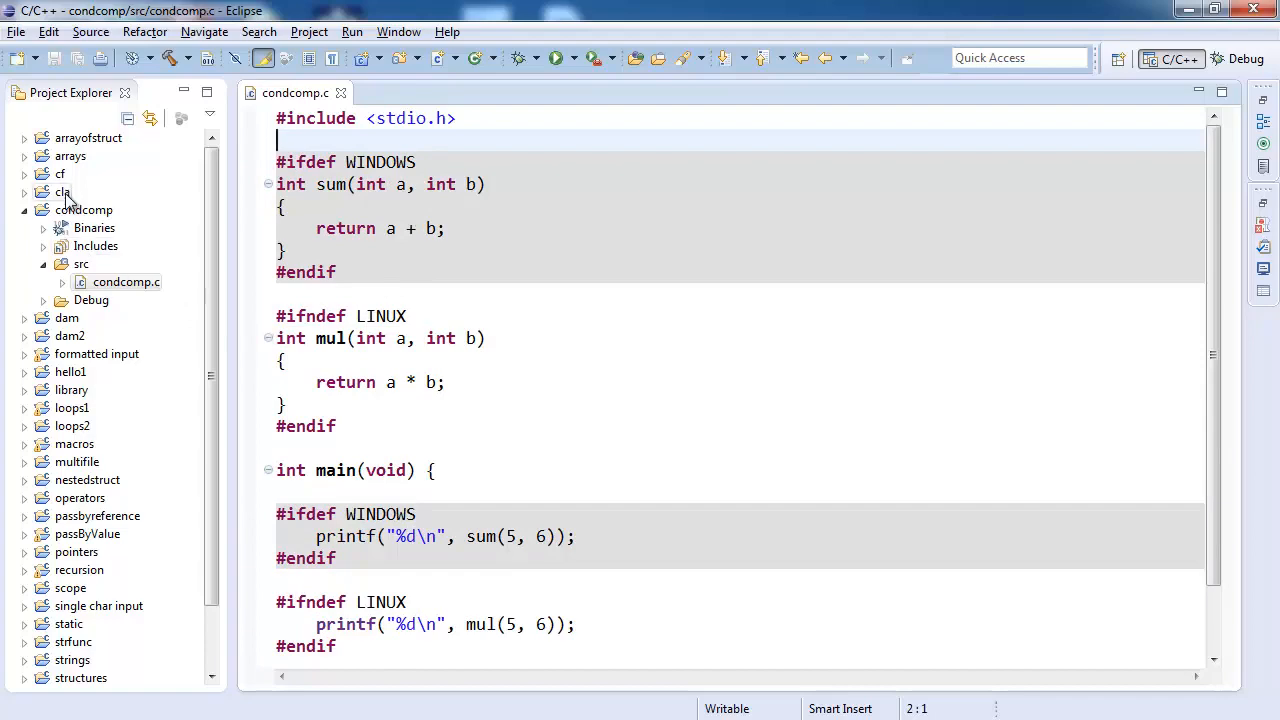
right_click(84, 209)
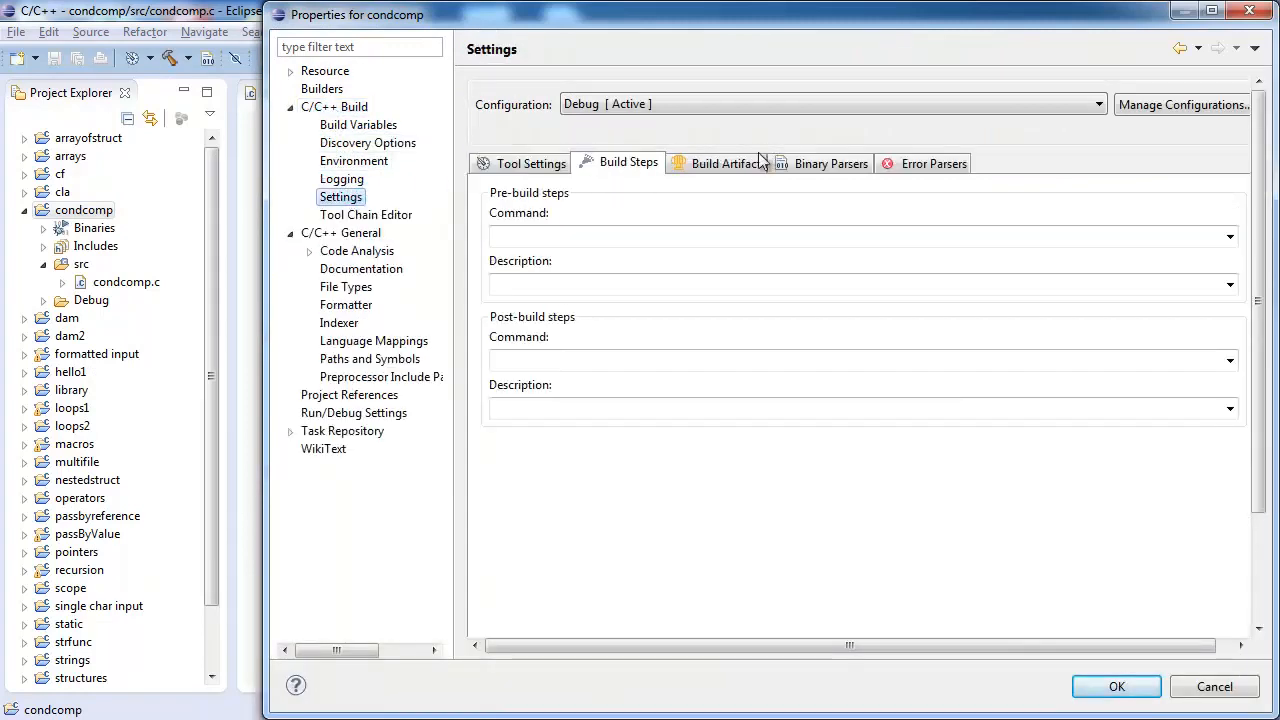
Step: Add -DWINDOWS to the Cygwin C Compiler command line pattern in Tool Settings
click(529, 163)
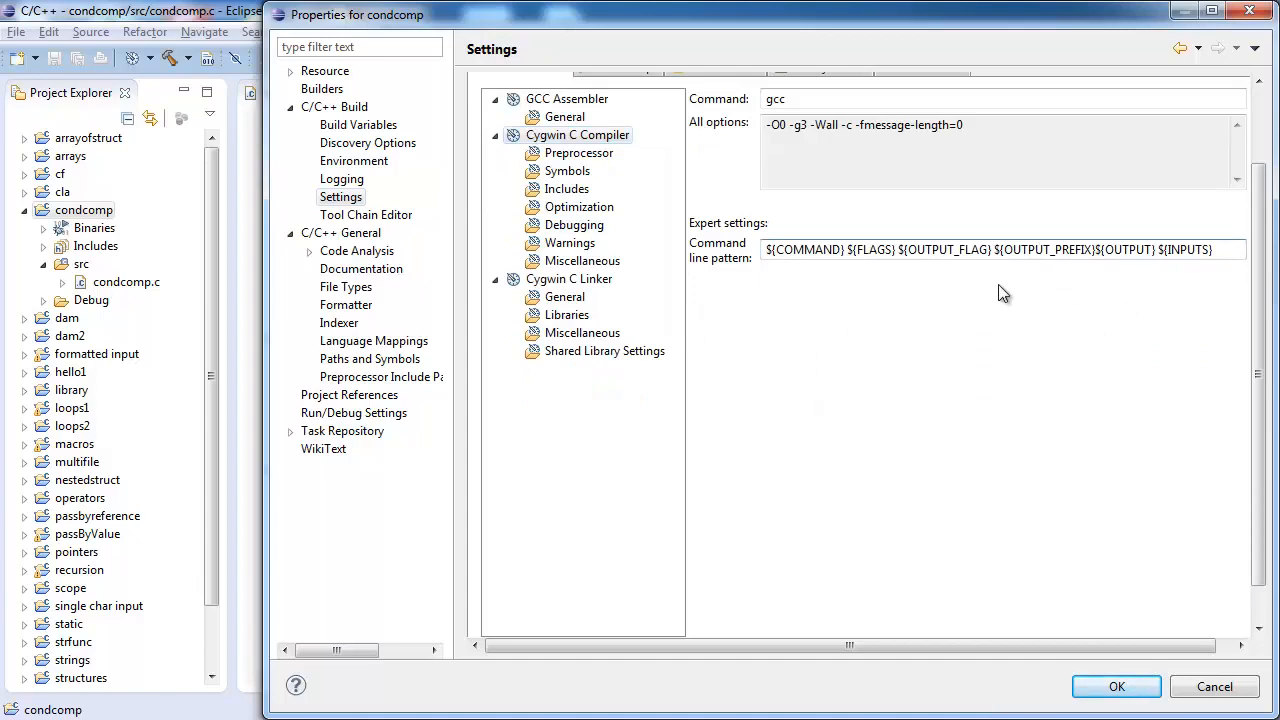
mouse_move(896, 248)
text(-DW)
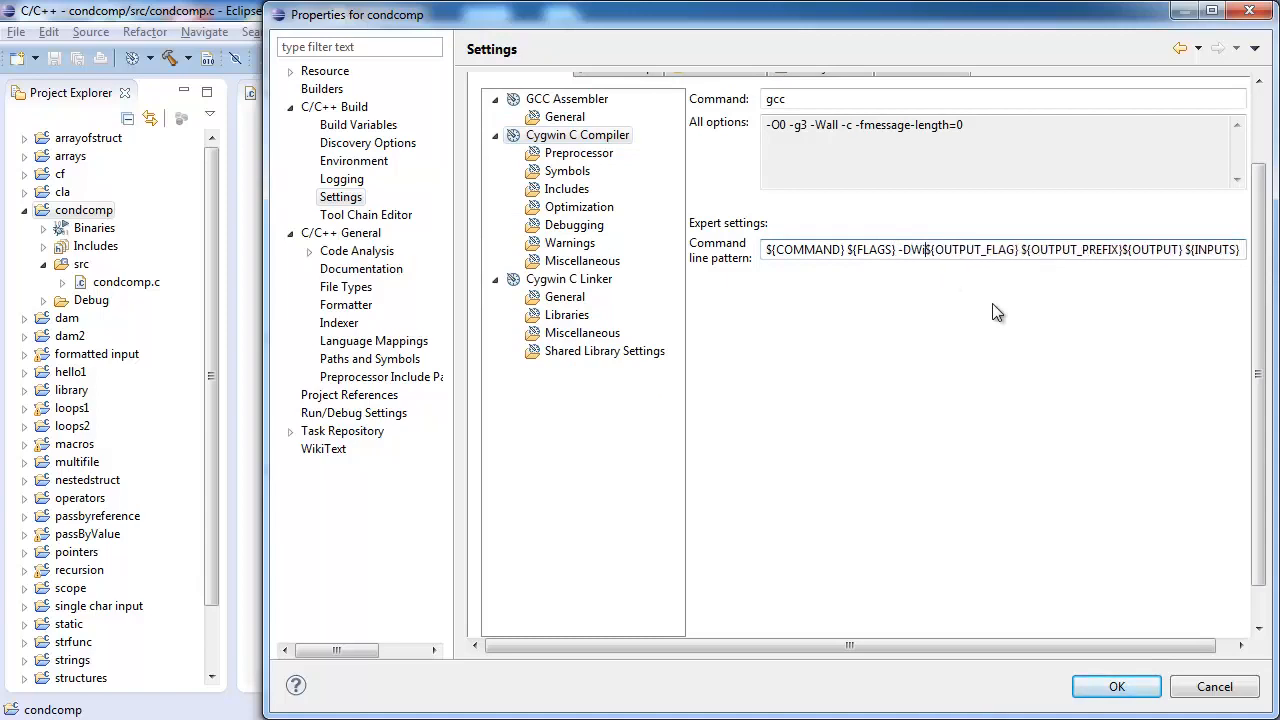
text(INDOWS)
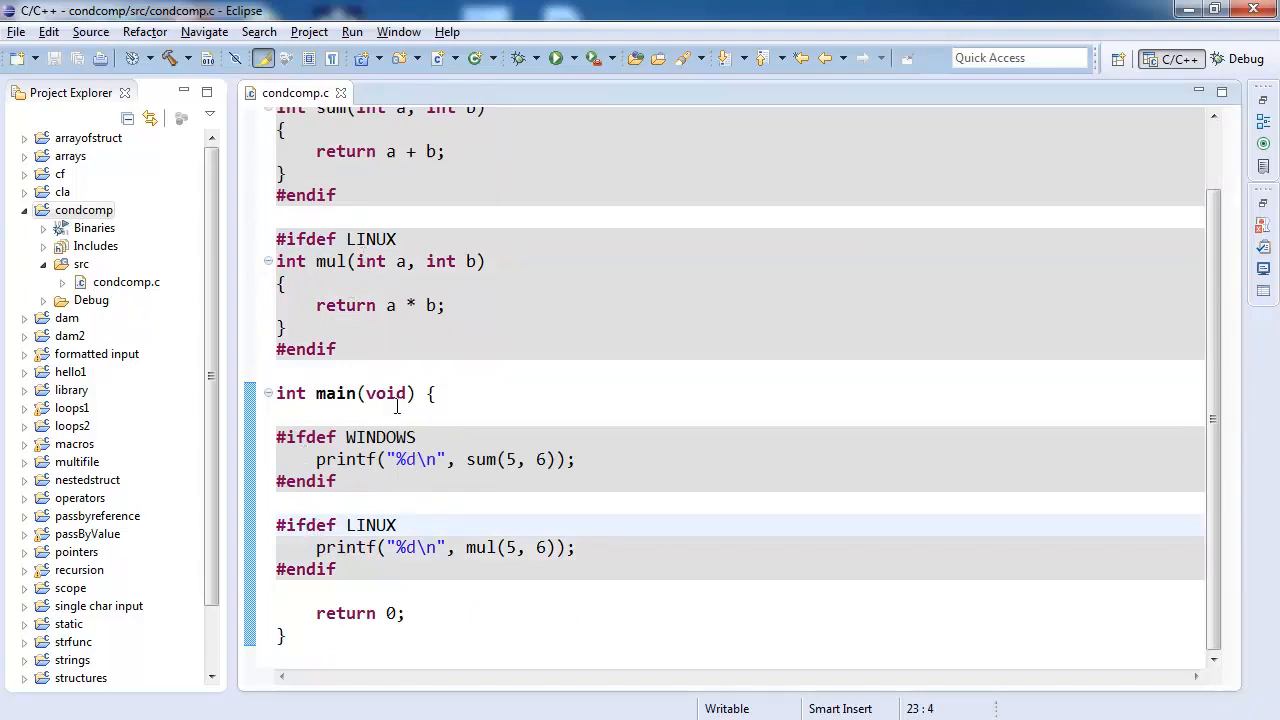
Step: Rebuild and run condcomp with WINDOWS supplied by the compiler flag; console prints 11
click(365, 459)
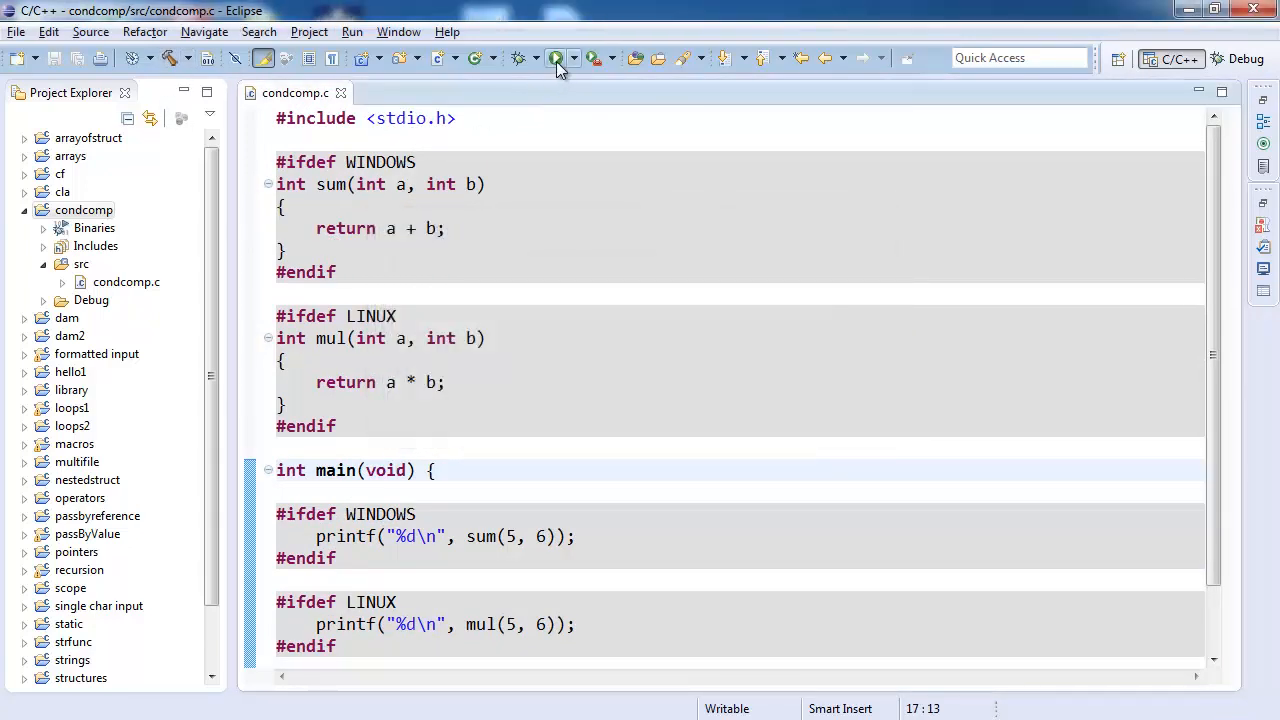
click(557, 57)
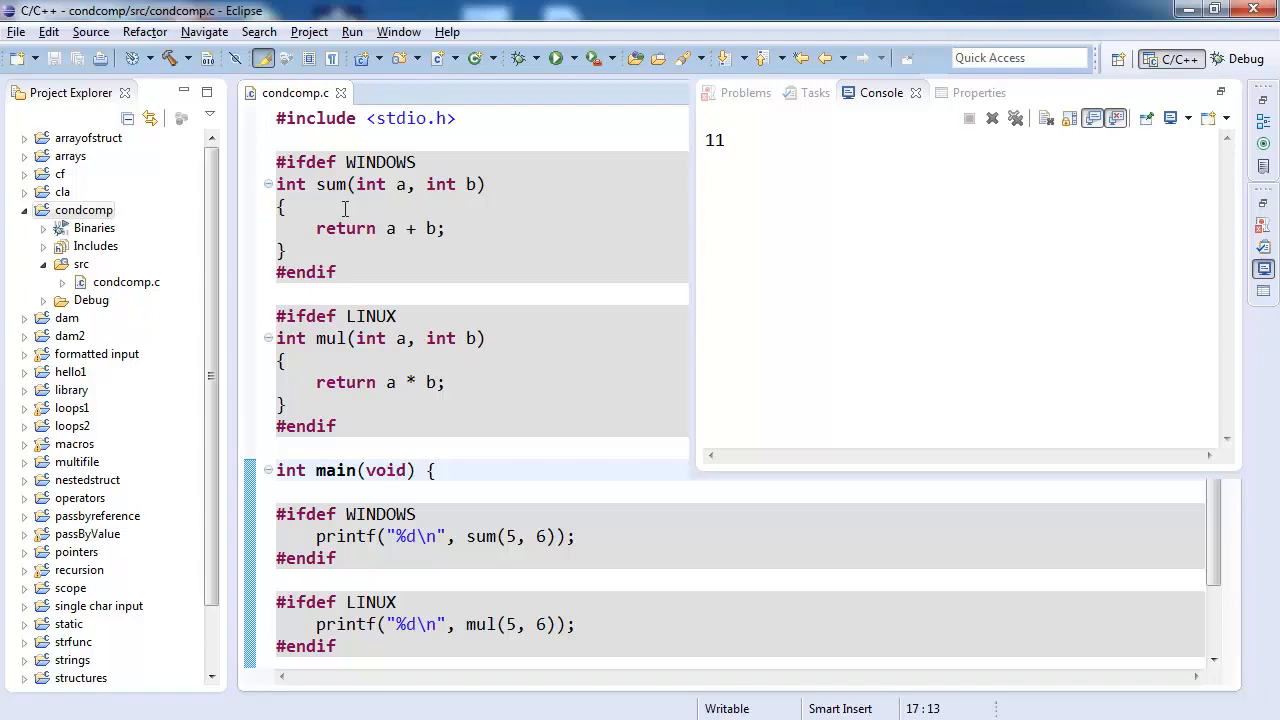
Step: Dismiss the Console view to return to the condcomp.c editor
click(396, 470)
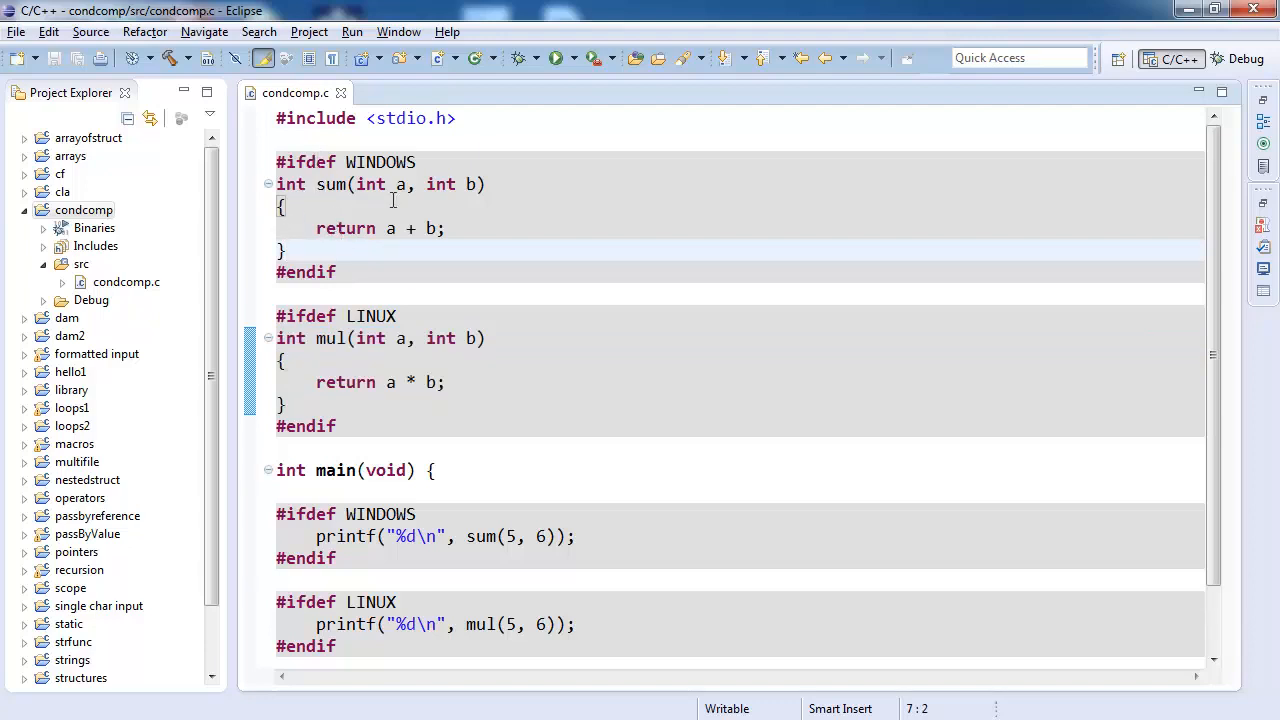
mouse_move(366, 281)
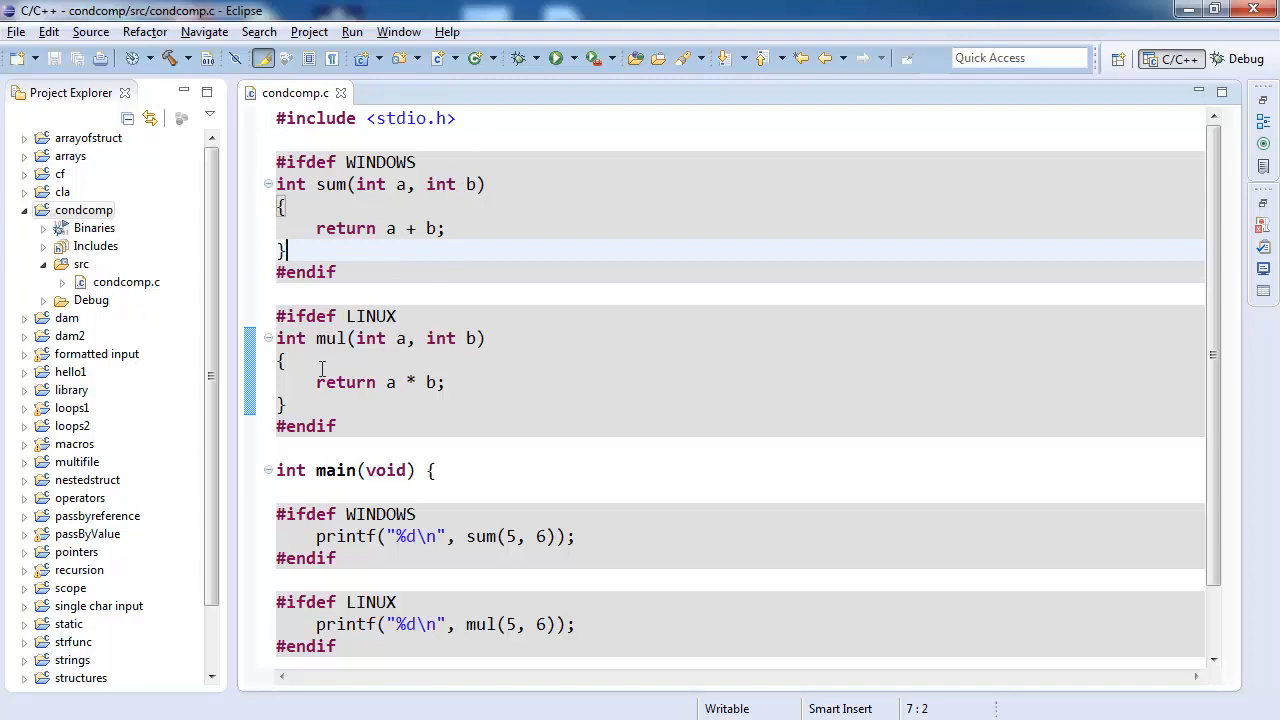
mouse_move(322, 322)
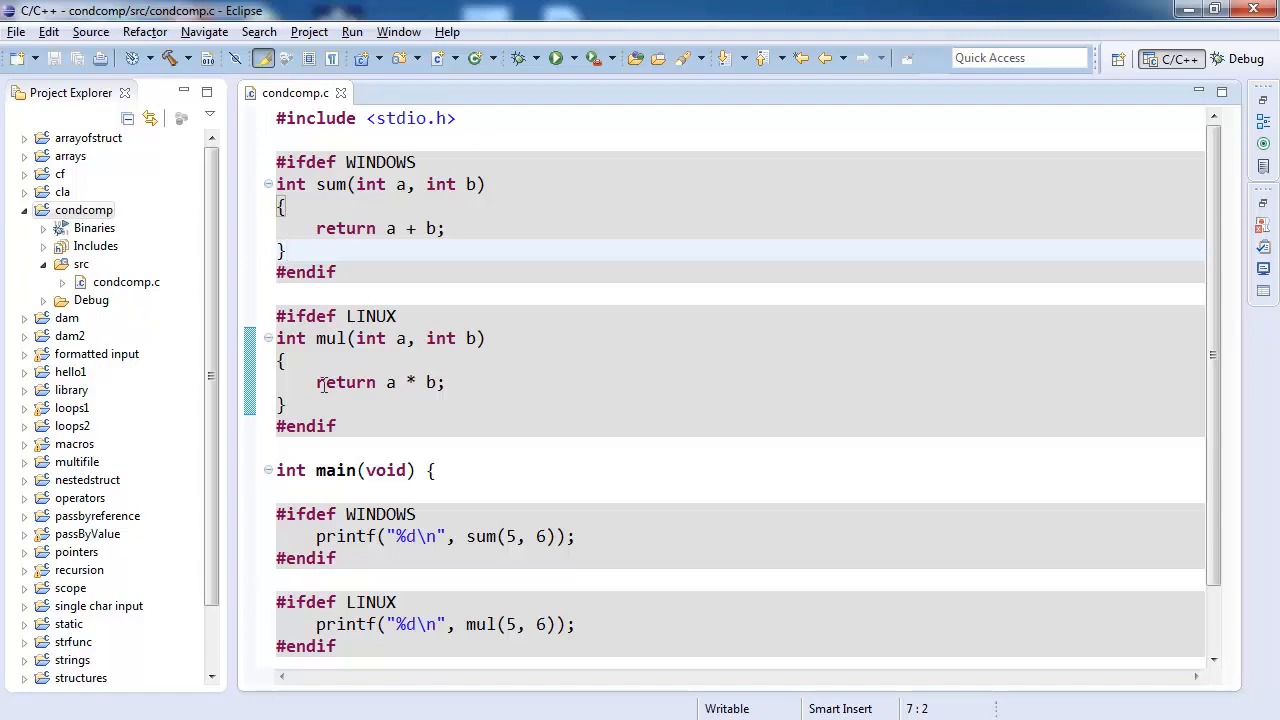
mouse_move(372, 273)
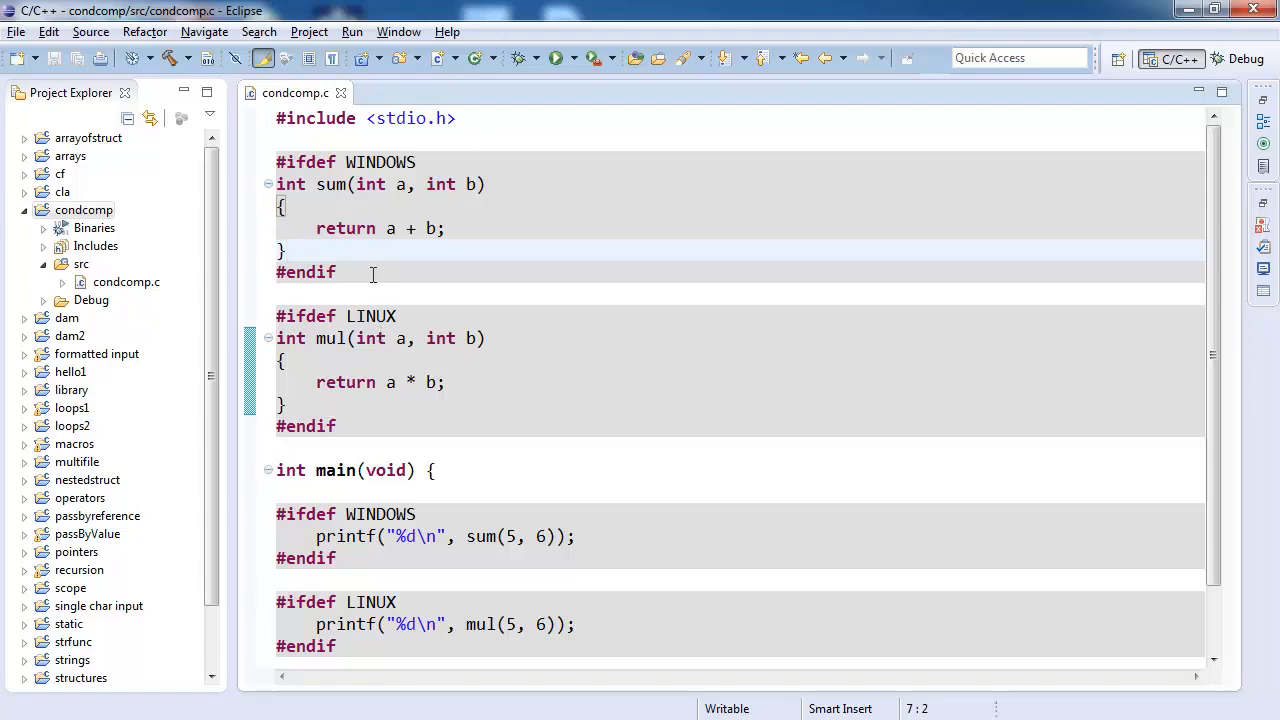